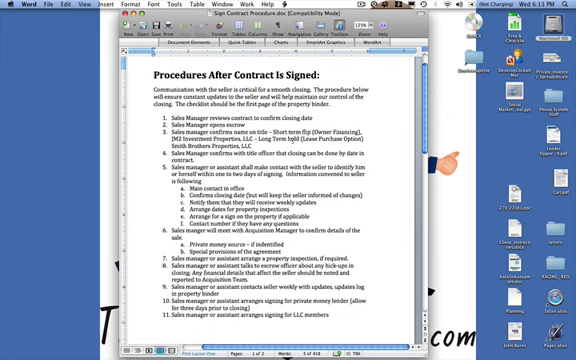
scroll(down, 3)
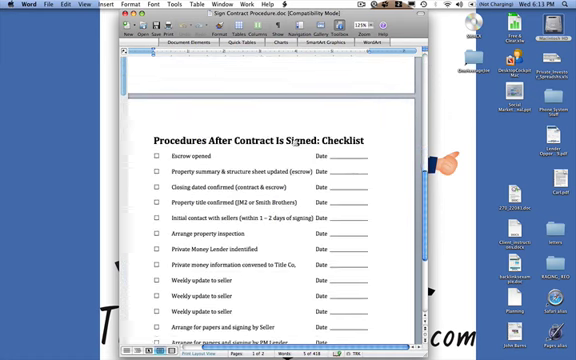
scroll(down, 3)
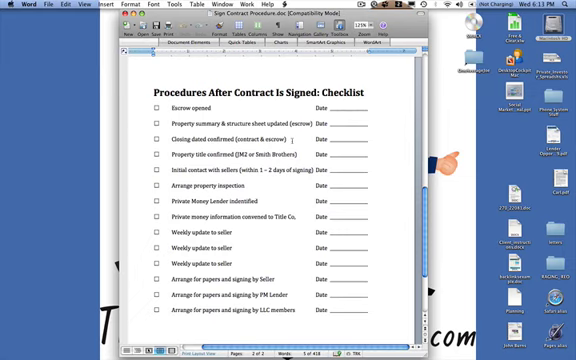